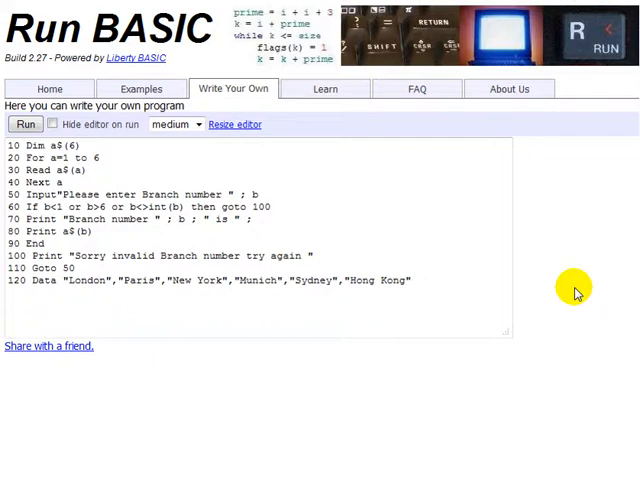
mouse_move(572, 292)
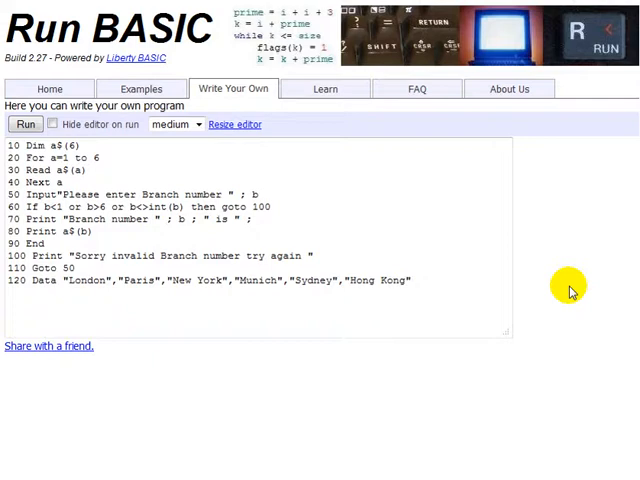
mouse_move(544, 278)
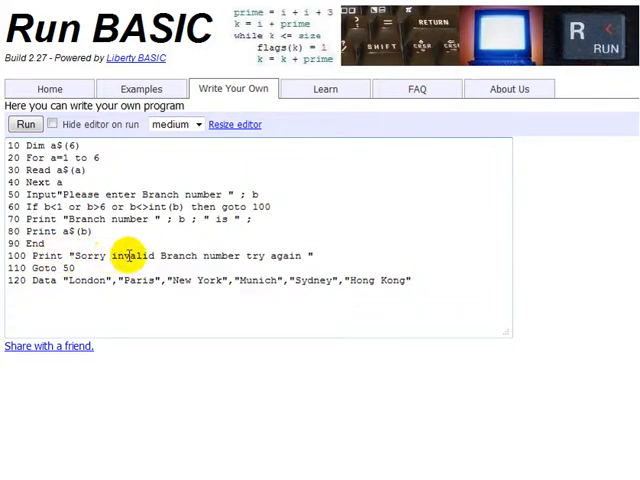
mouse_move(262, 256)
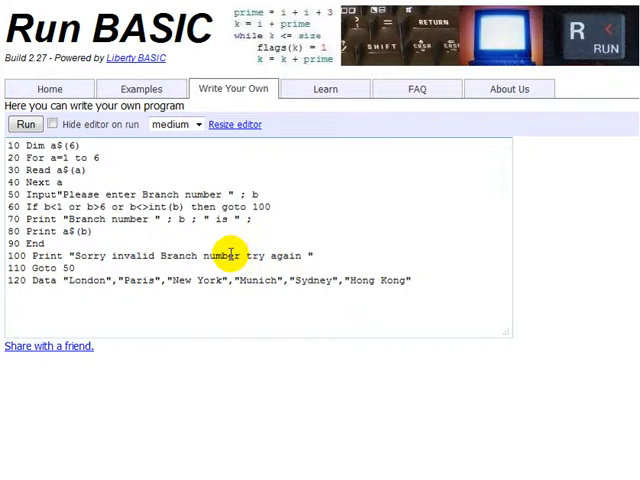
mouse_move(216, 256)
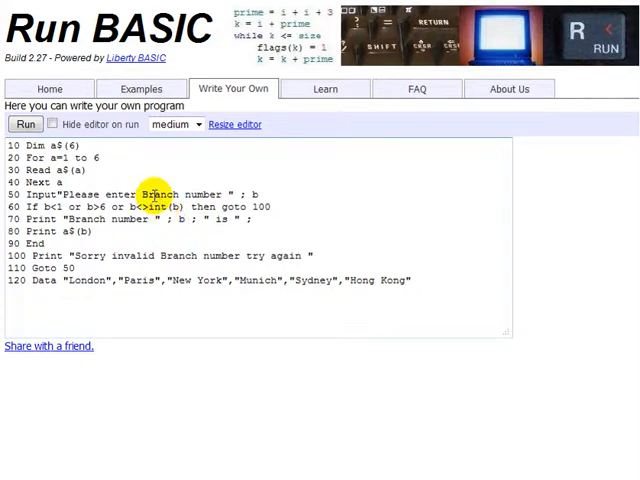
Run the program with the editor hidden and enter branch 3, which returns New York.
click(56, 126)
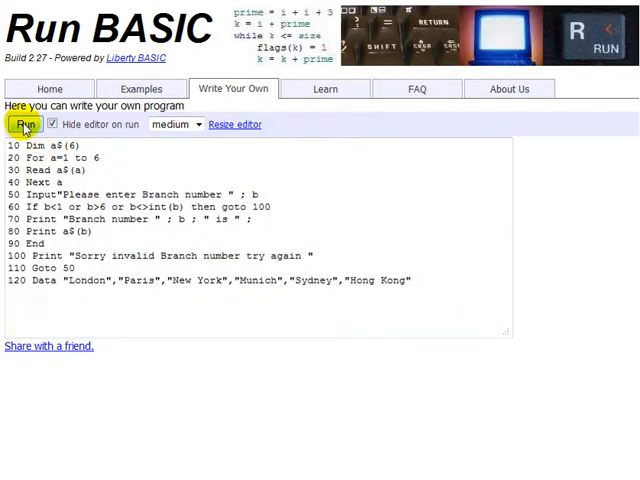
click(24, 122)
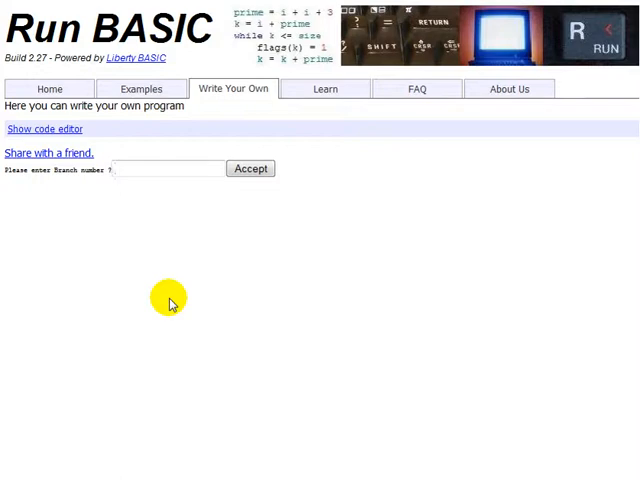
text(3)
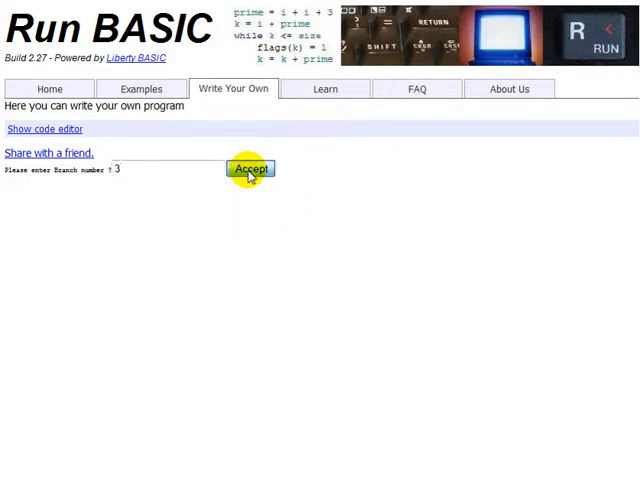
click(250, 168)
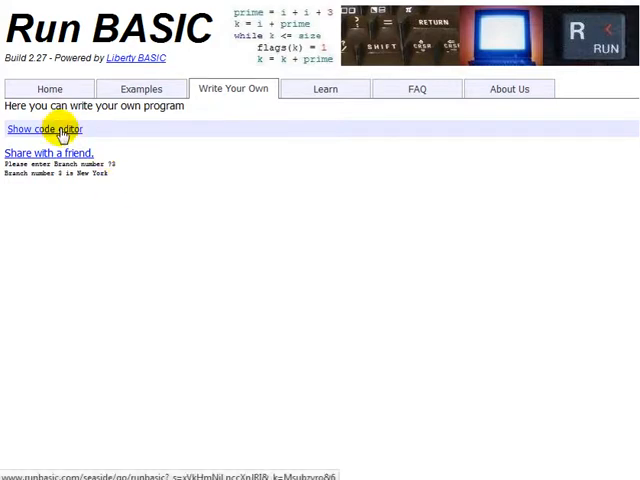
click(44, 128)
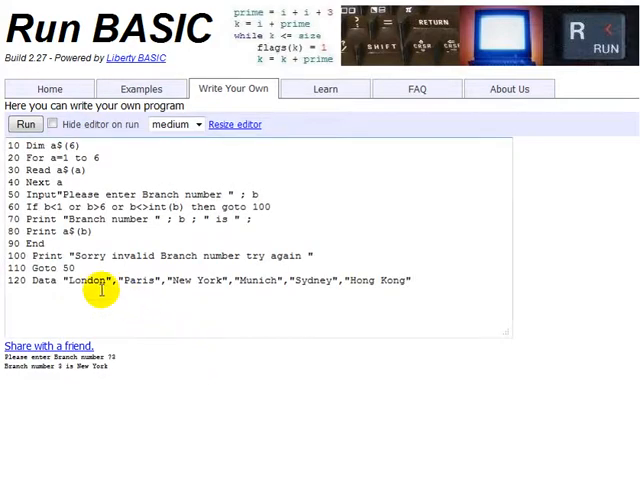
mouse_move(216, 288)
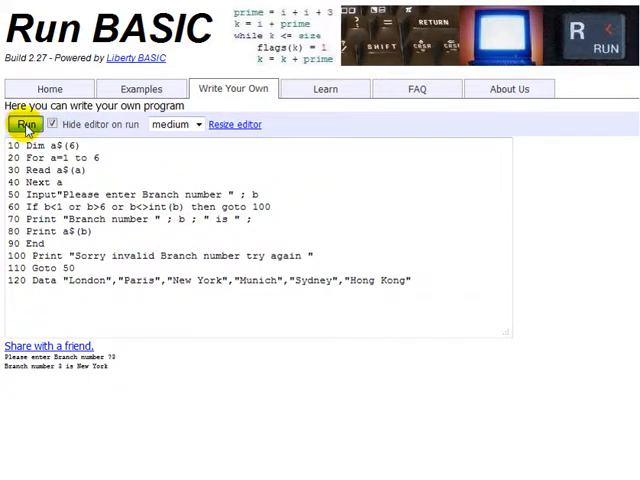
Run the program again and enter branch 5, which returns Sydney.
click(16, 124)
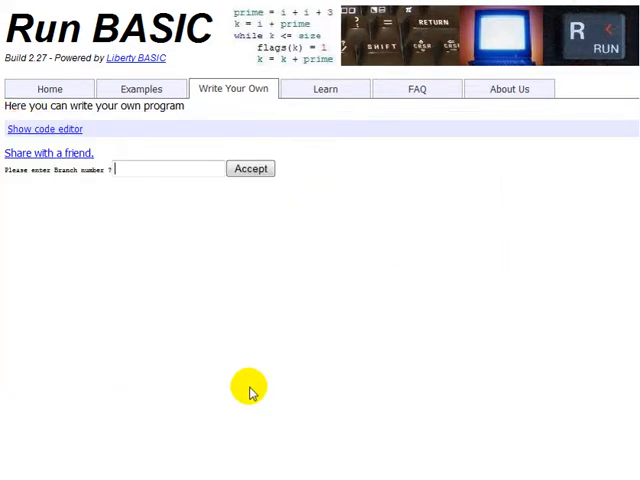
text(5)
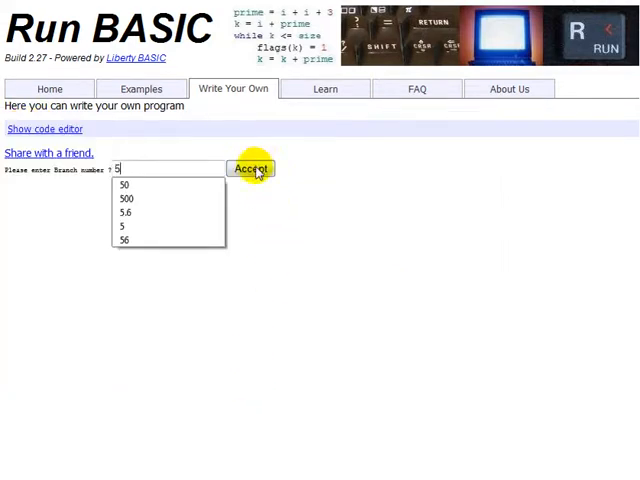
click(252, 168)
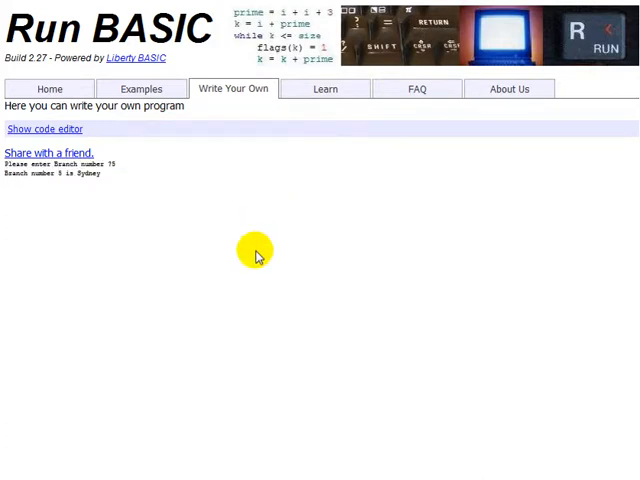
mouse_move(72, 132)
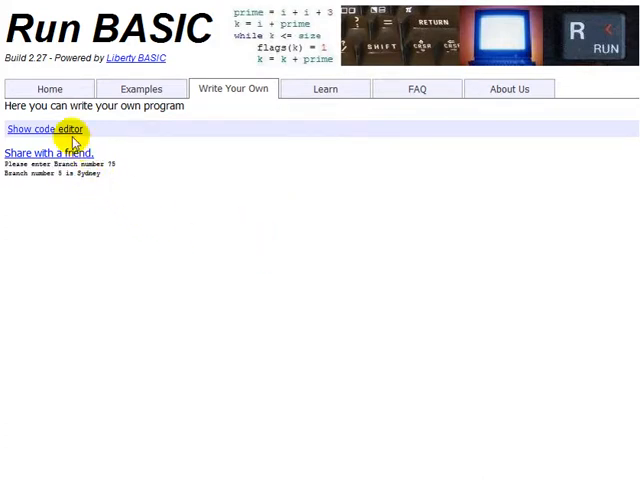
click(42, 128)
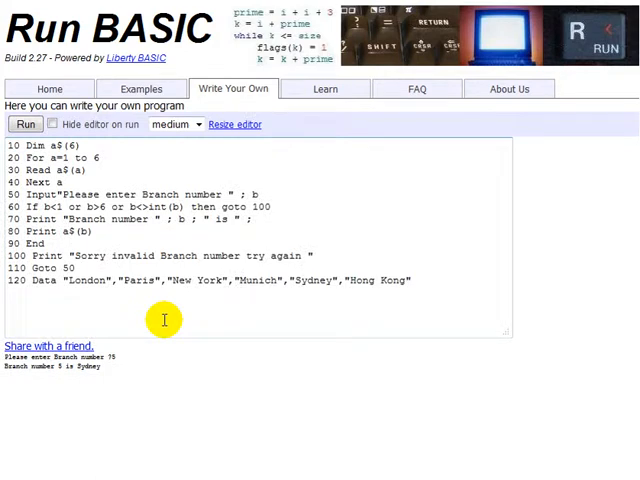
mouse_move(150, 282)
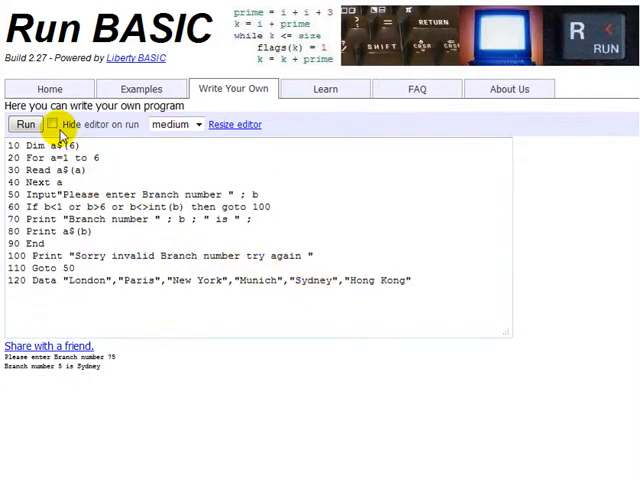
Run the program again and enter branch 0, getting the 'Sorry invalid Branch number' message.
click(48, 124)
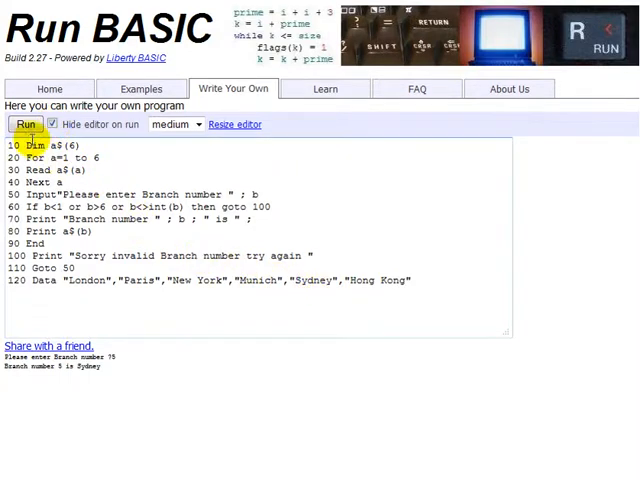
click(24, 124)
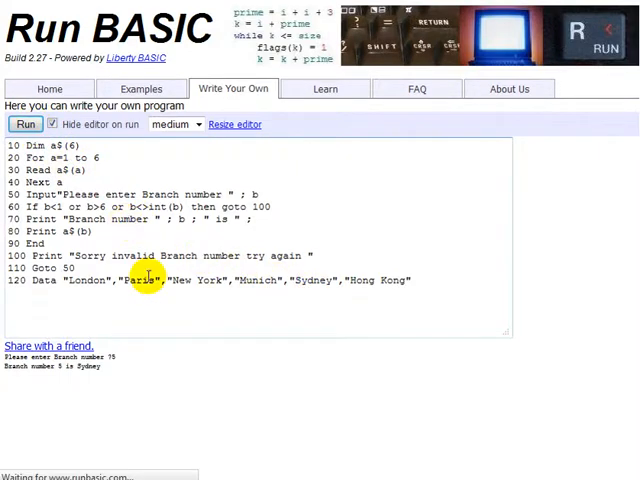
click(24, 124)
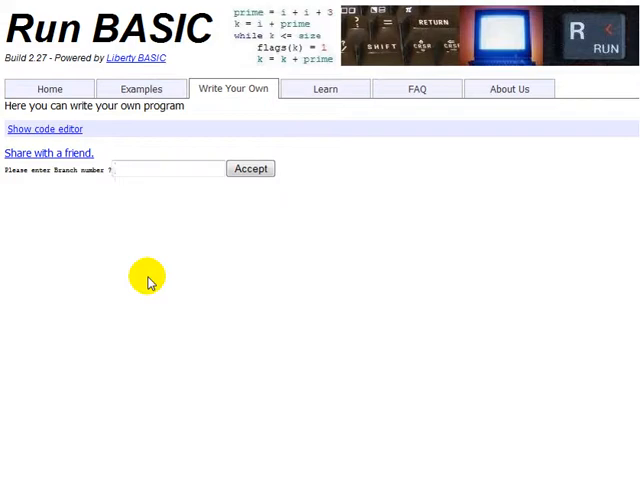
text(0)
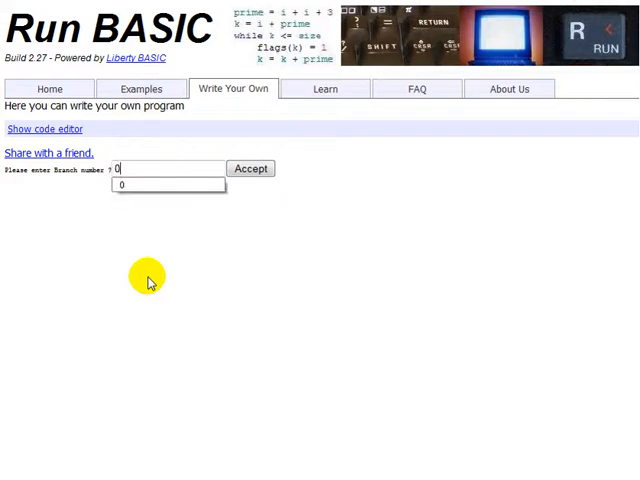
click(250, 168)
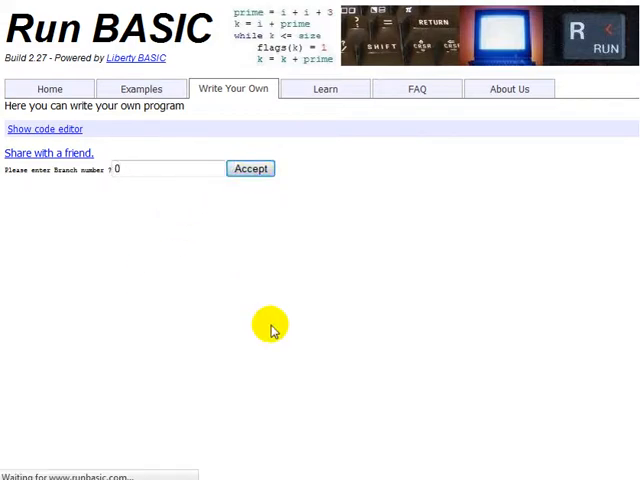
click(248, 168)
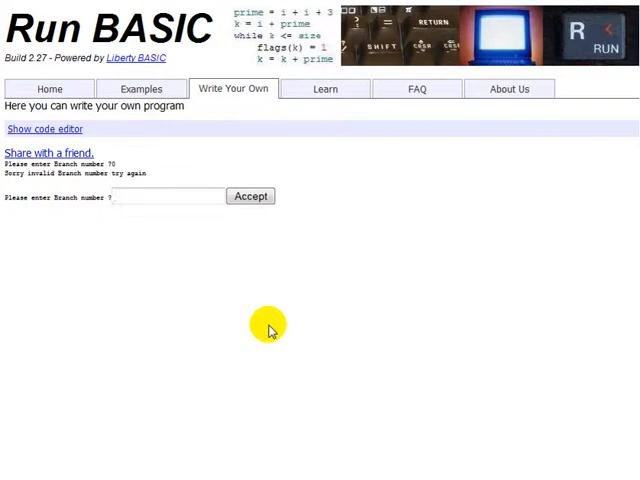
Enter branch numbers -1 and 7, each rejected with the invalid-branch error message.
click(160, 196)
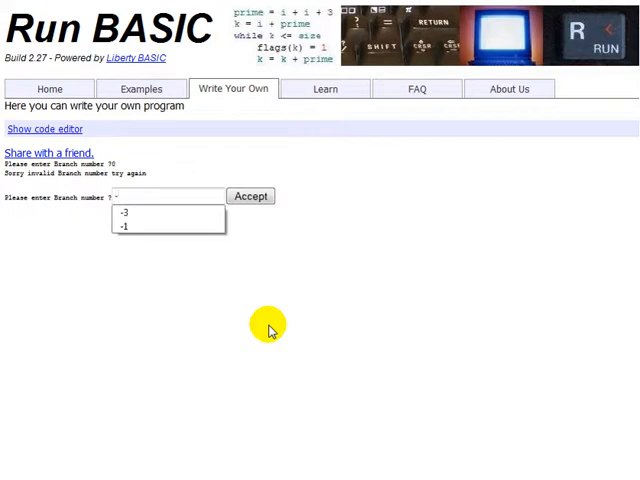
click(126, 228)
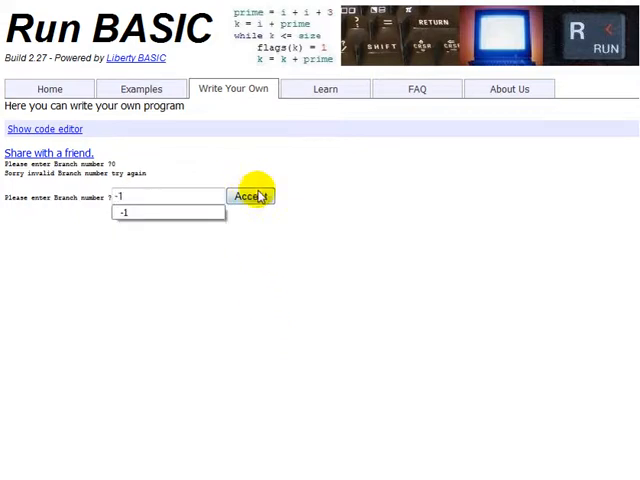
click(250, 196)
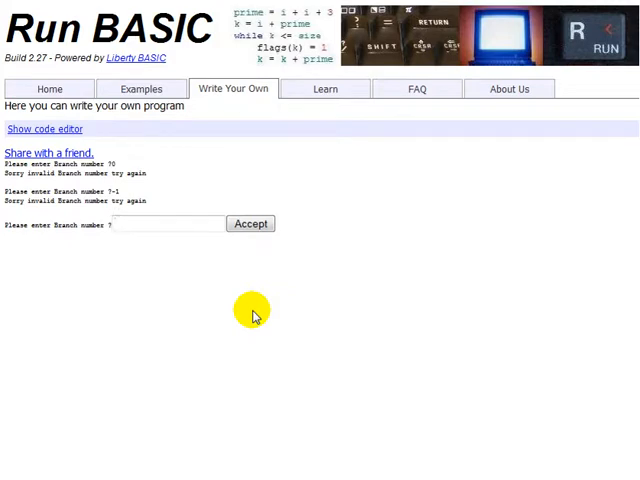
click(170, 224)
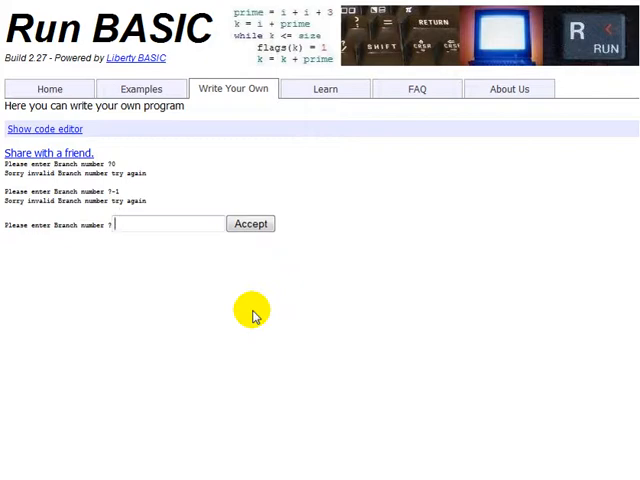
text(7)
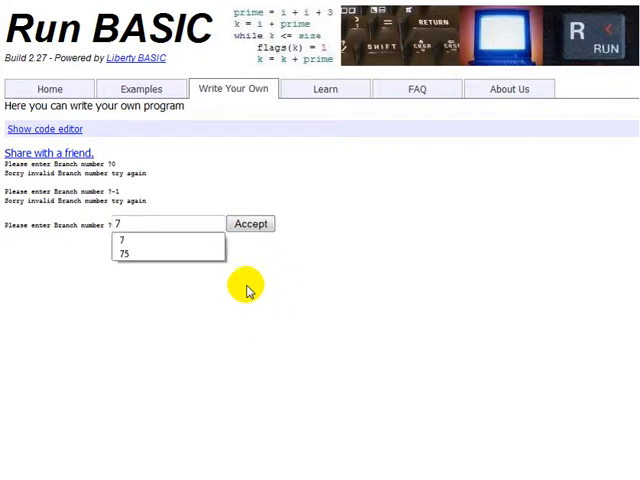
click(250, 224)
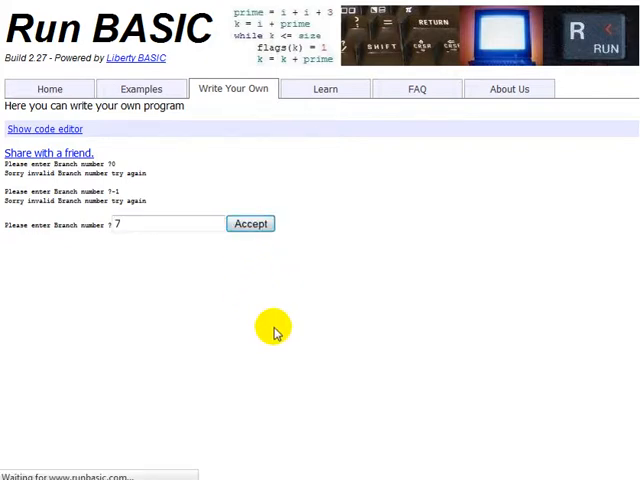
click(250, 224)
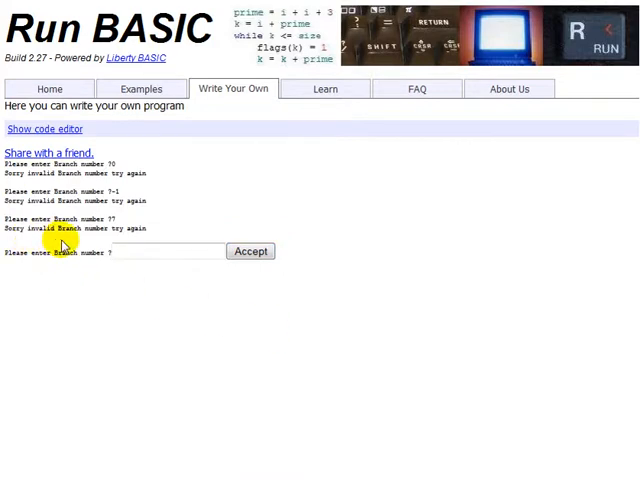
mouse_move(224, 360)
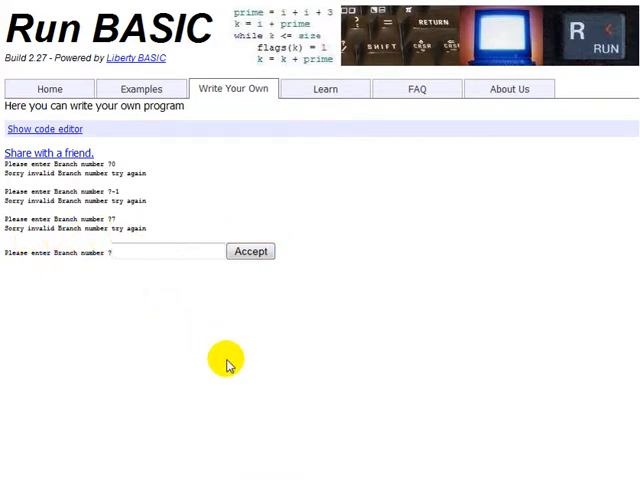
Enter branch number 3.5, which the program rejects as invalid.
text(3)
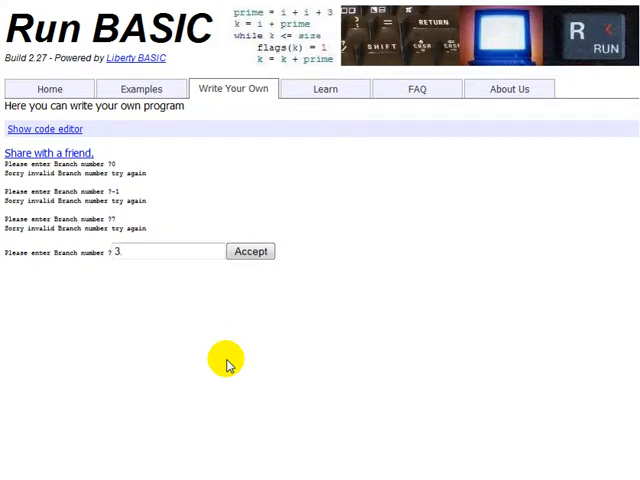
text(.5)
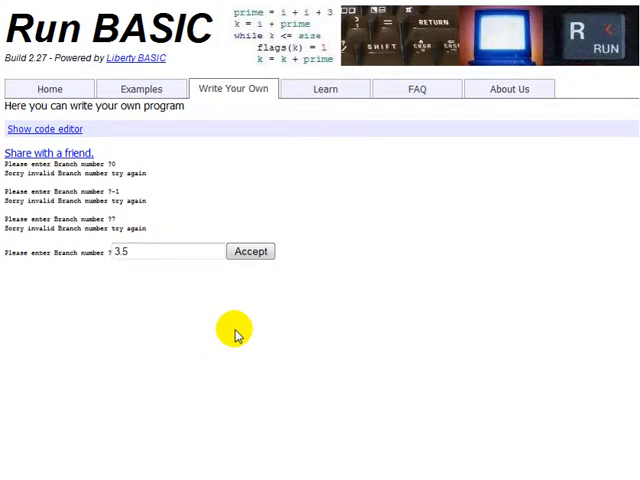
mouse_move(252, 252)
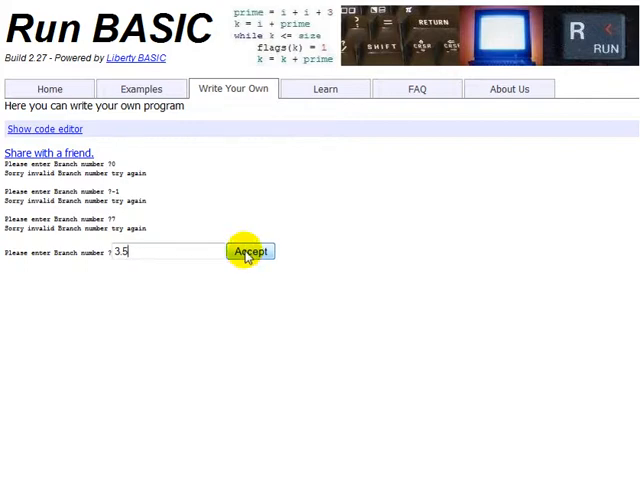
click(252, 252)
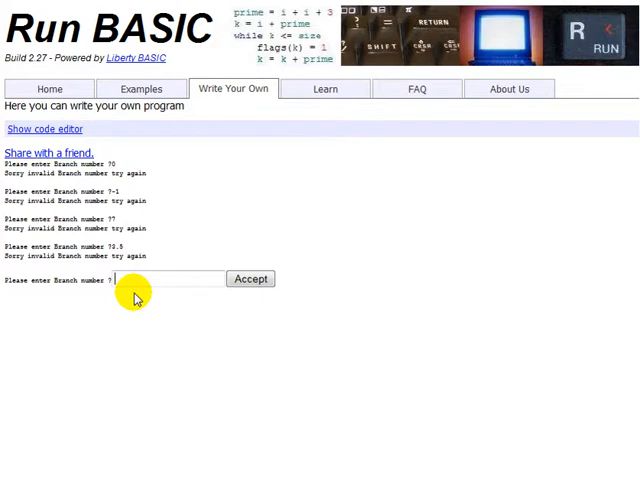
Enter branch 6, which returns Hong Kong, then show the source code again.
text(6)
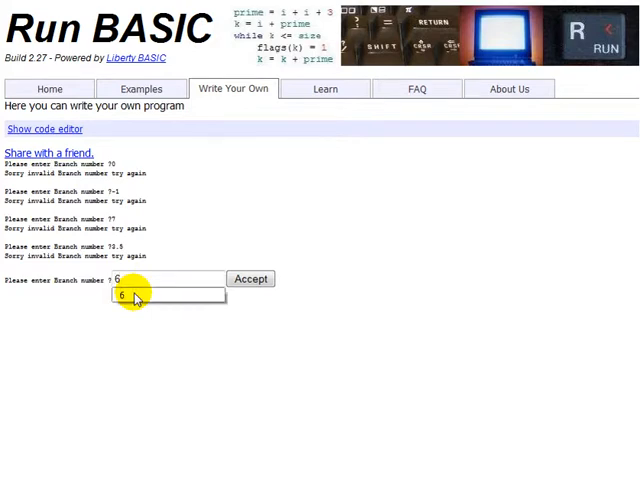
click(252, 280)
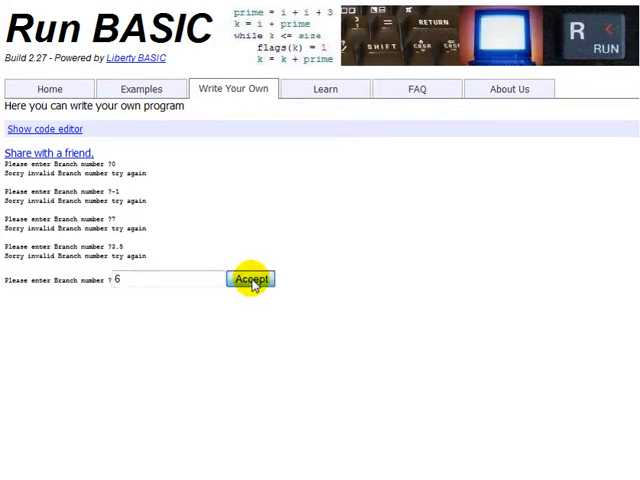
click(252, 278)
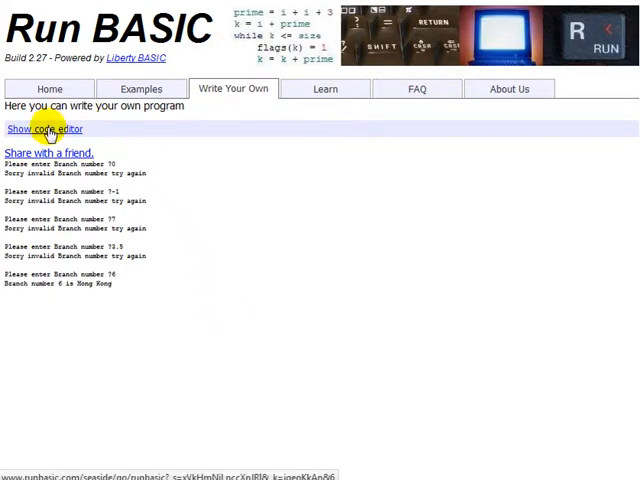
click(44, 128)
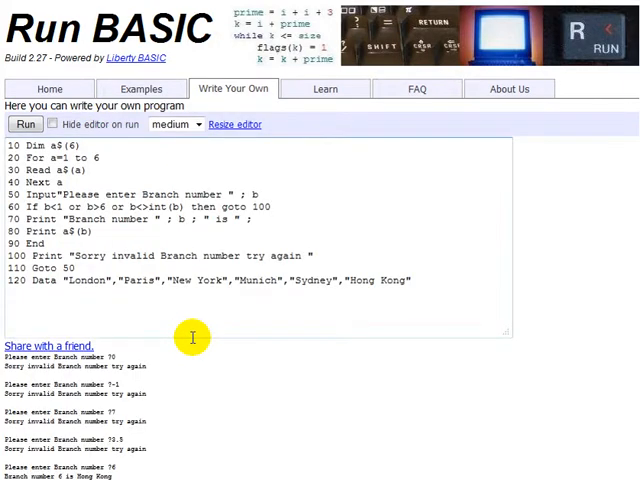